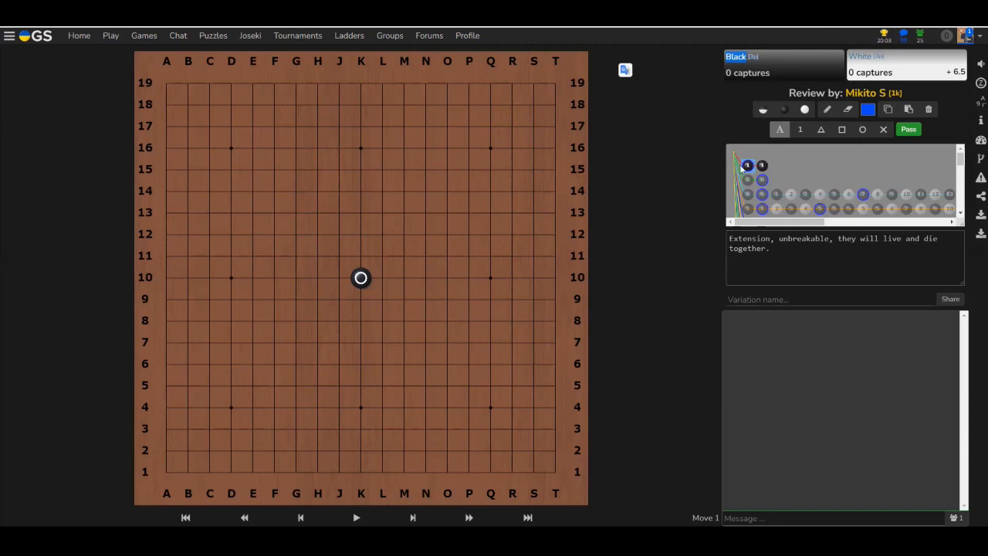
- Leave the Extension comment and jump to the next shape variation at move 0
scroll(down, 3)
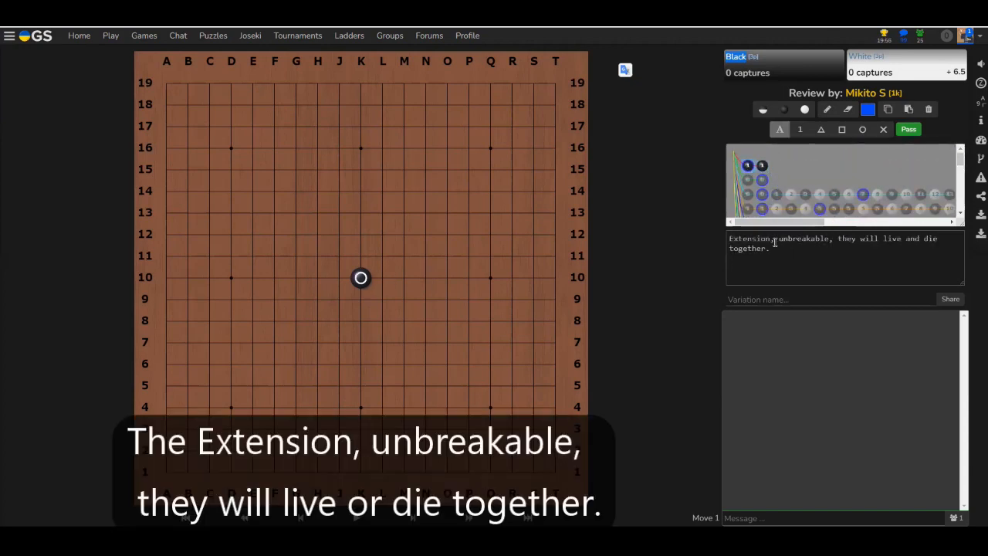
click(382, 277)
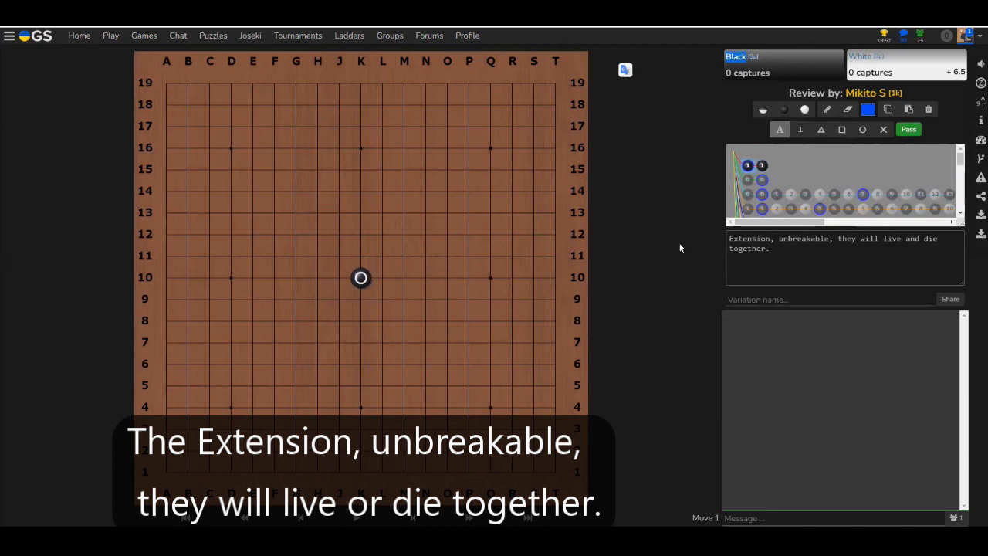
click(360, 277)
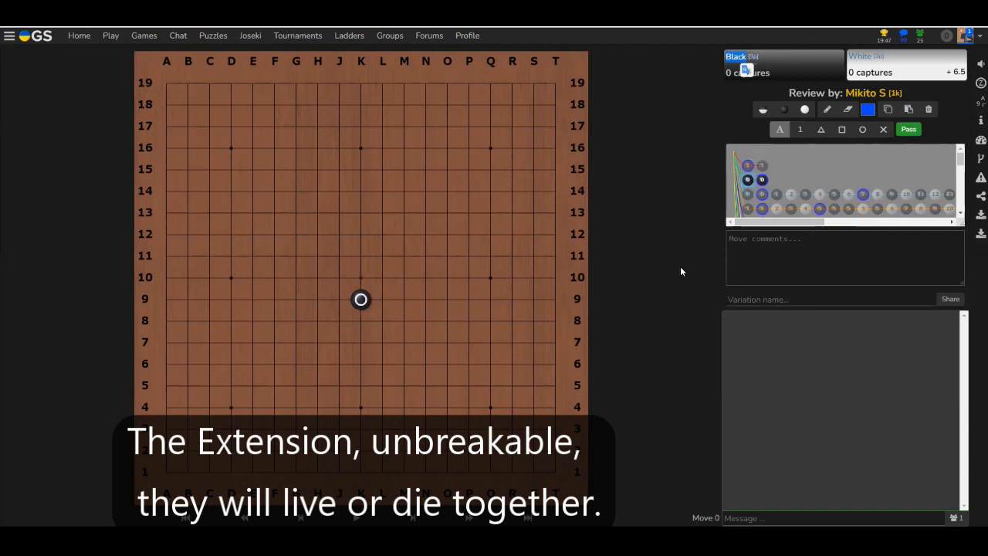
- Show two black stones a one-point jump apart, with cutting point A and comment
click(382, 320)
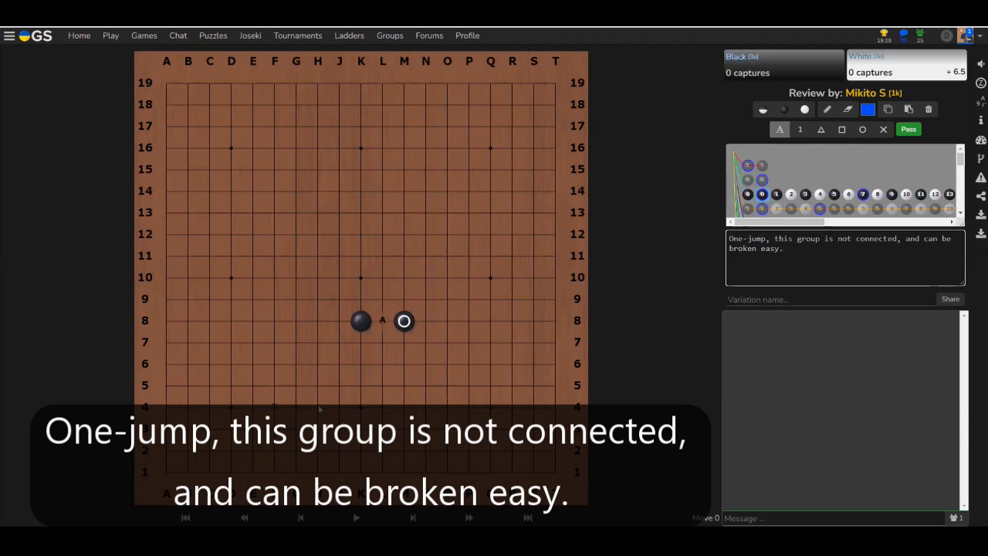
- Step through White wedging the one-point jump, then the lower-left third-line jump, to move 10
click(776, 194)
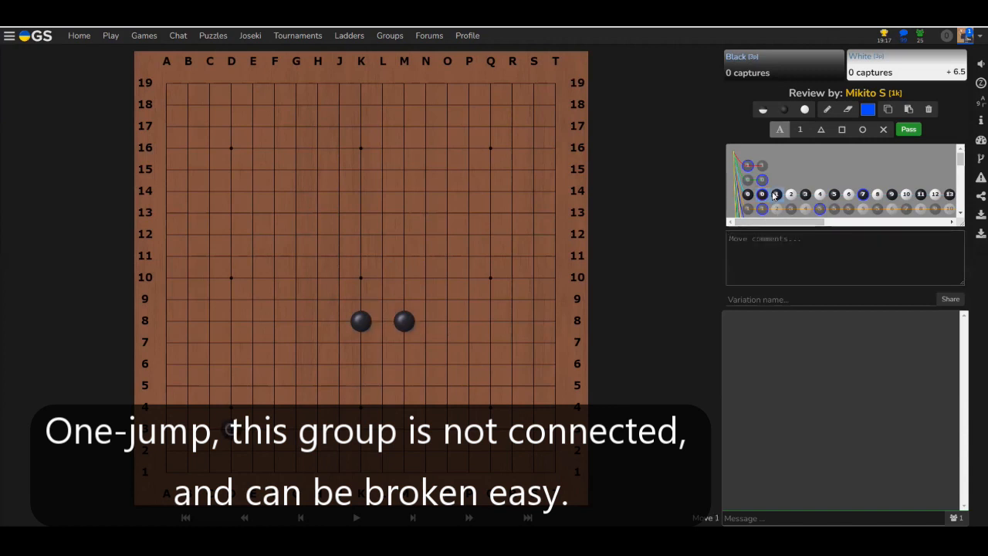
click(382, 320)
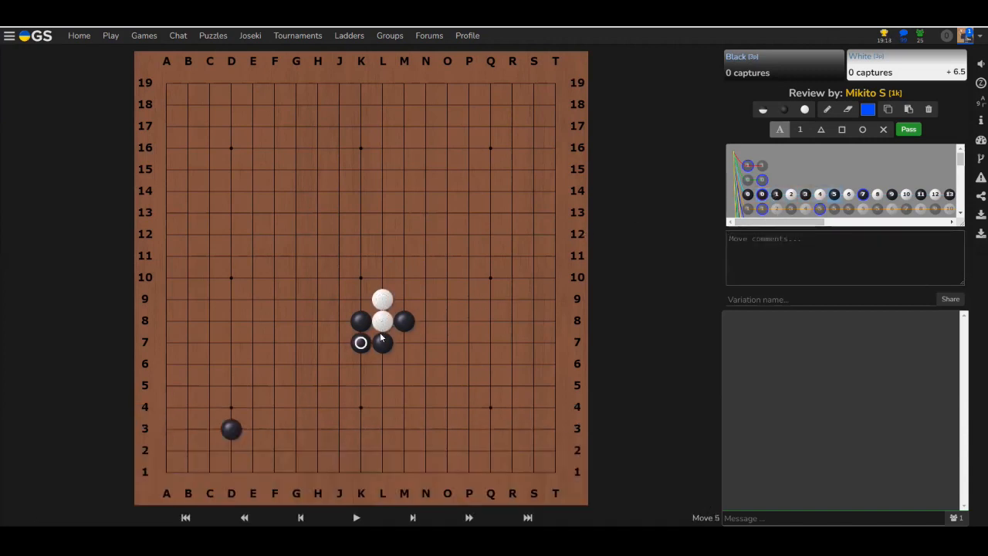
click(404, 343)
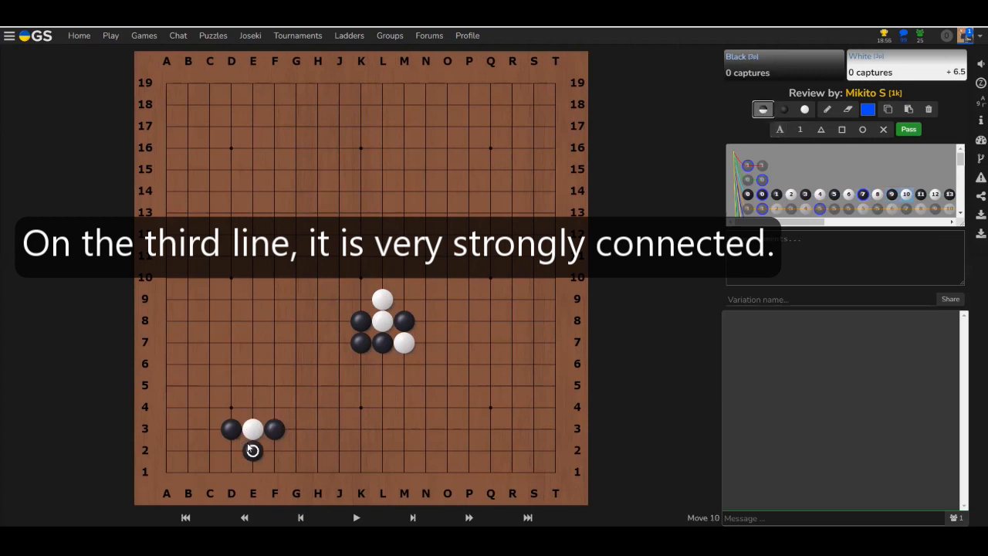
- Reach the commented third-line wedge at move 12, then open the single-central-stone variation
click(274, 450)
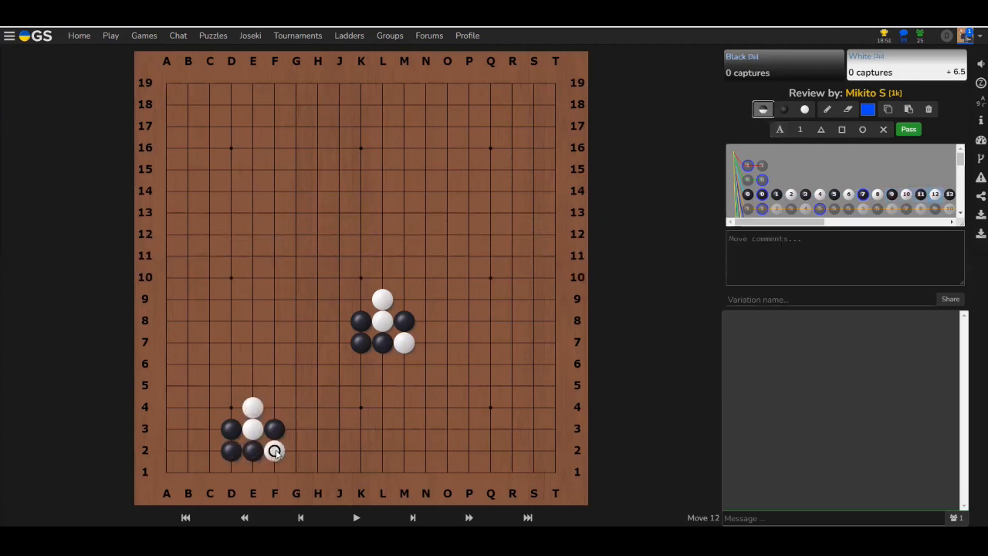
click(296, 450)
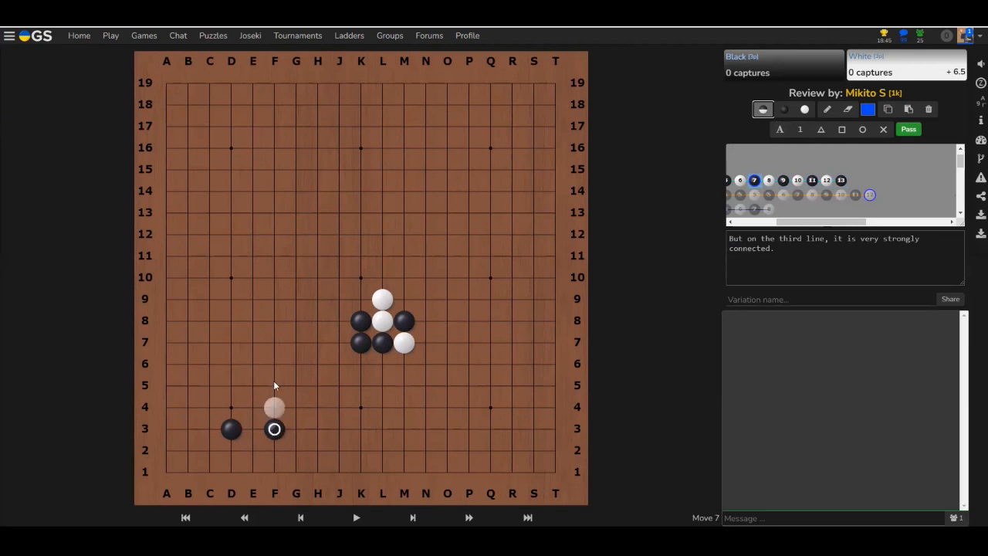
mouse_move(246, 438)
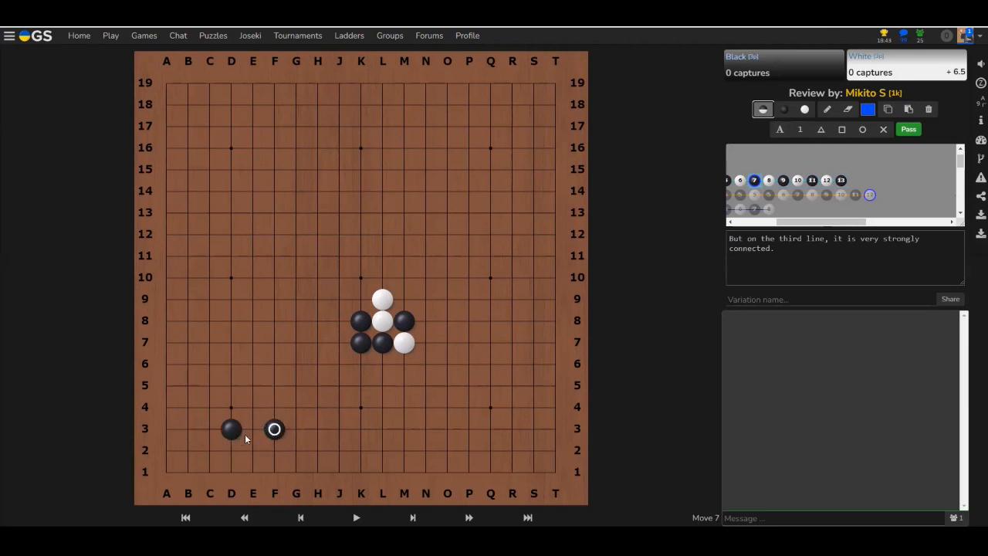
click(295, 428)
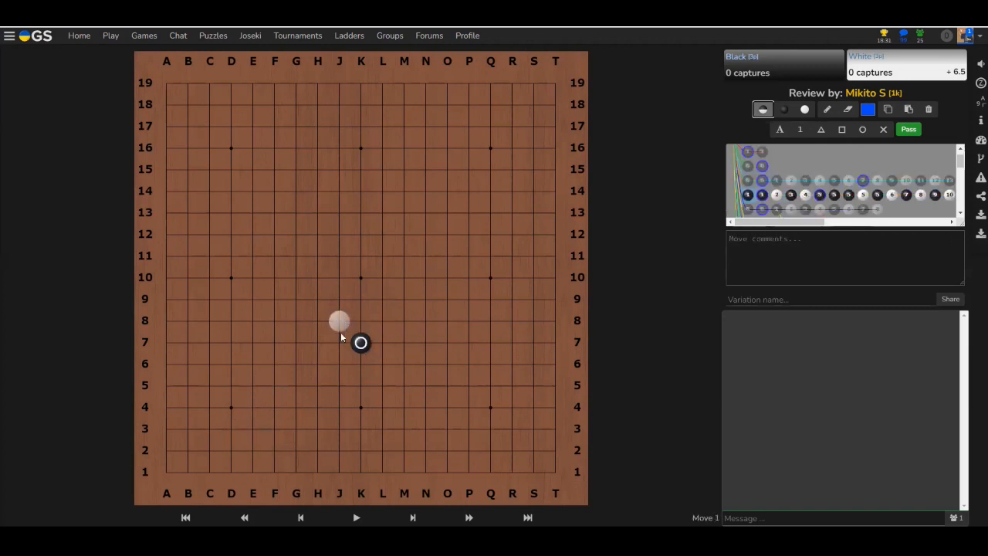
- Label L7 as A and L6 as B, comment, then play White L7 and Black L6
click(381, 363)
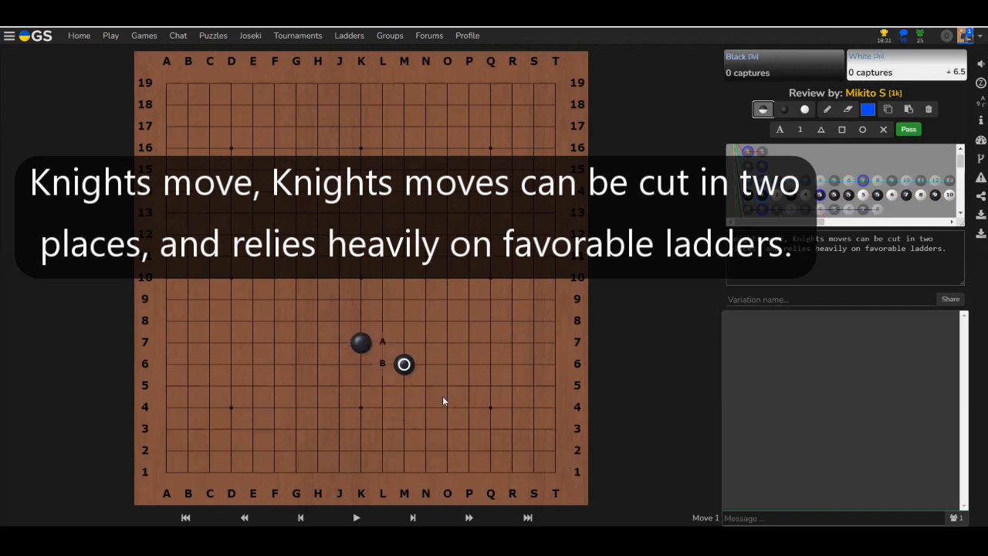
mouse_move(416, 450)
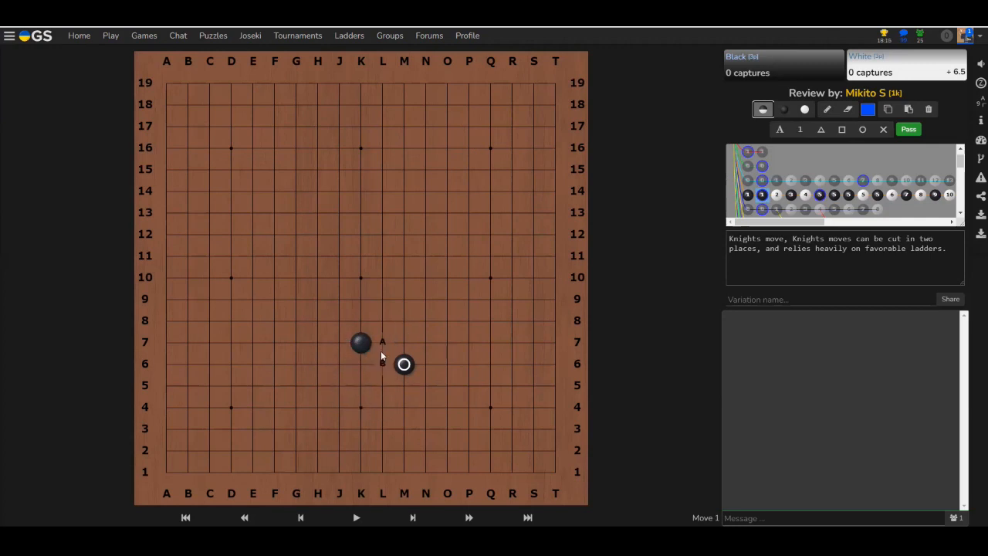
click(381, 363)
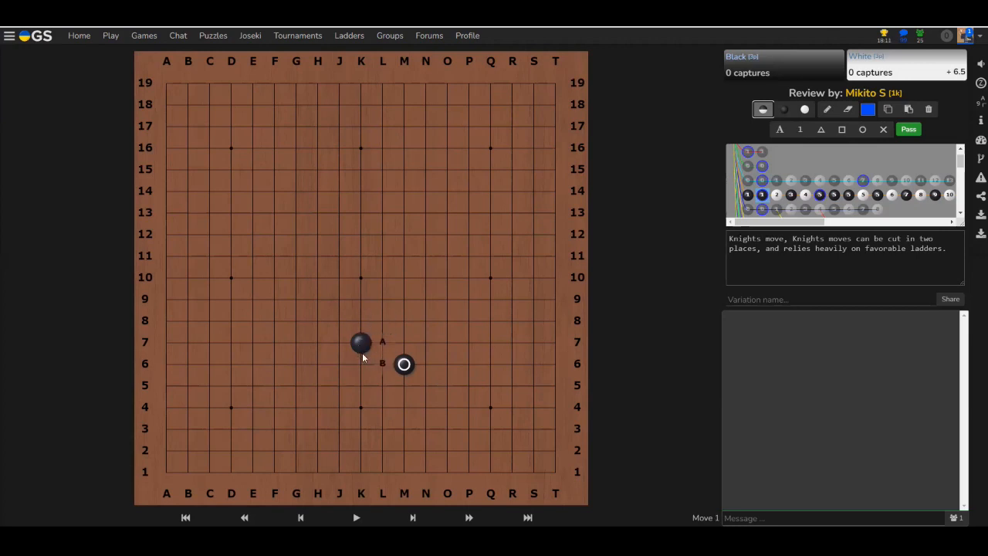
click(317, 342)
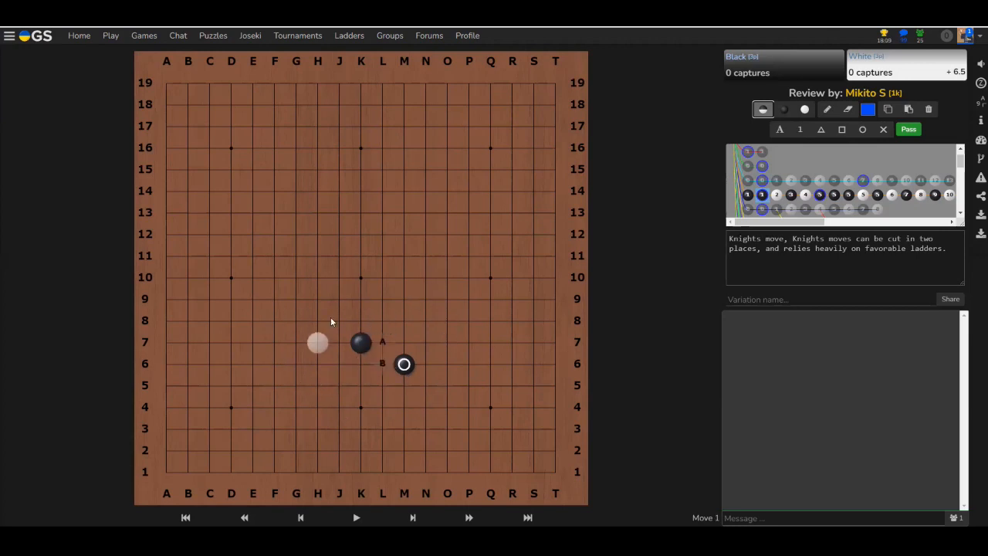
click(404, 341)
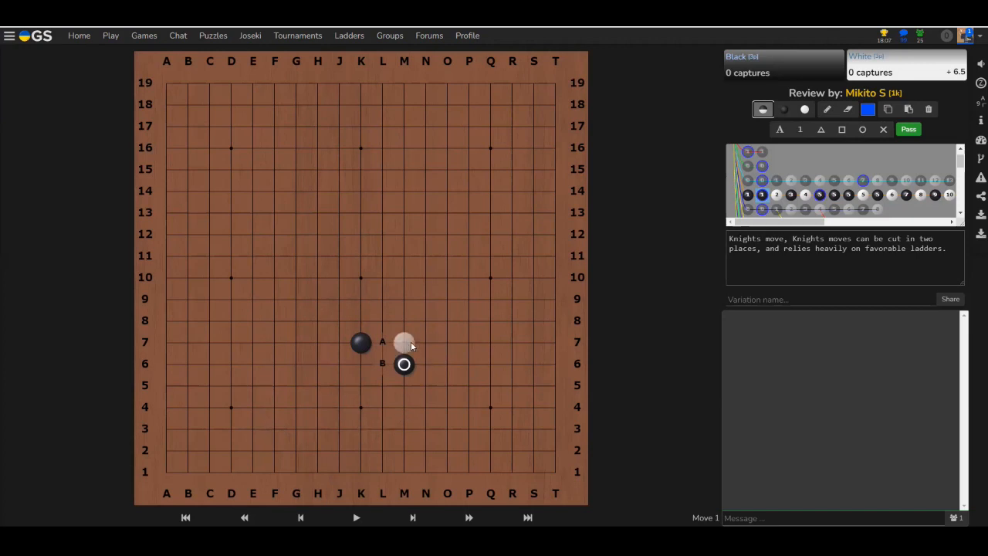
click(404, 342)
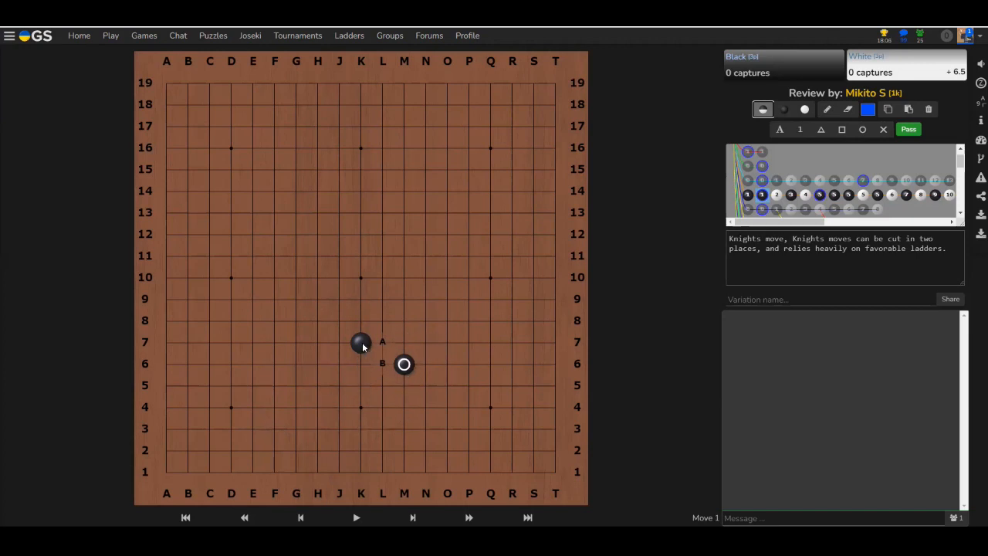
click(426, 408)
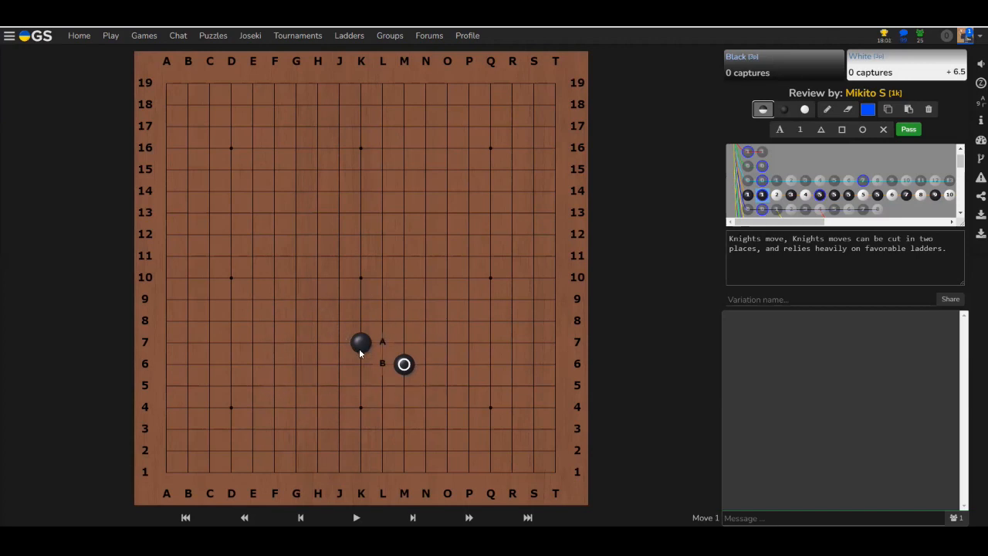
mouse_move(409, 371)
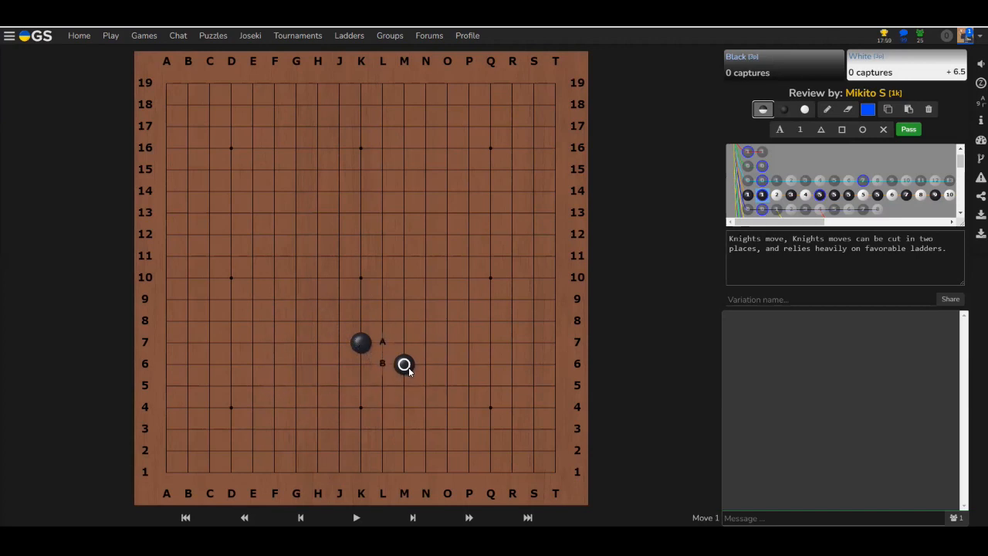
mouse_move(367, 299)
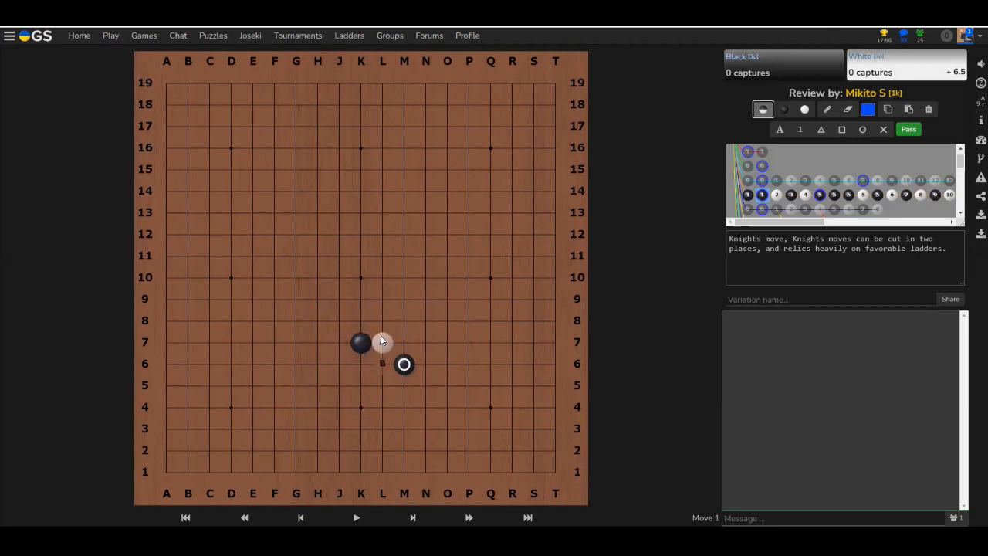
click(382, 364)
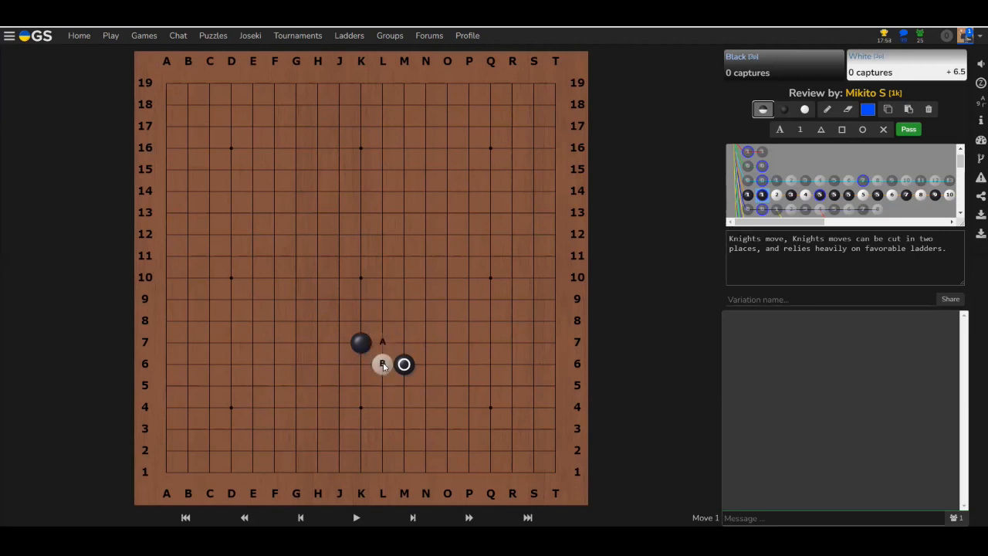
click(382, 341)
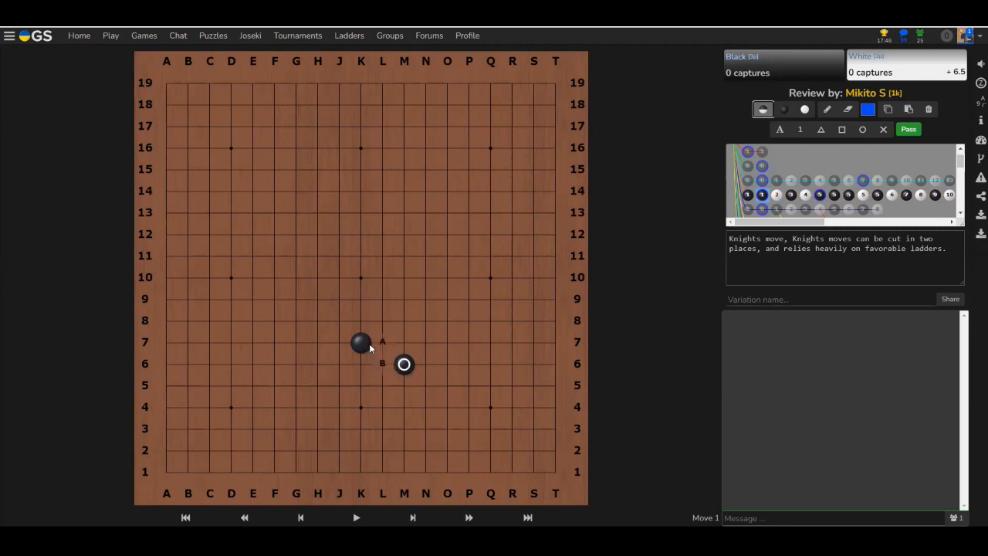
mouse_move(390, 336)
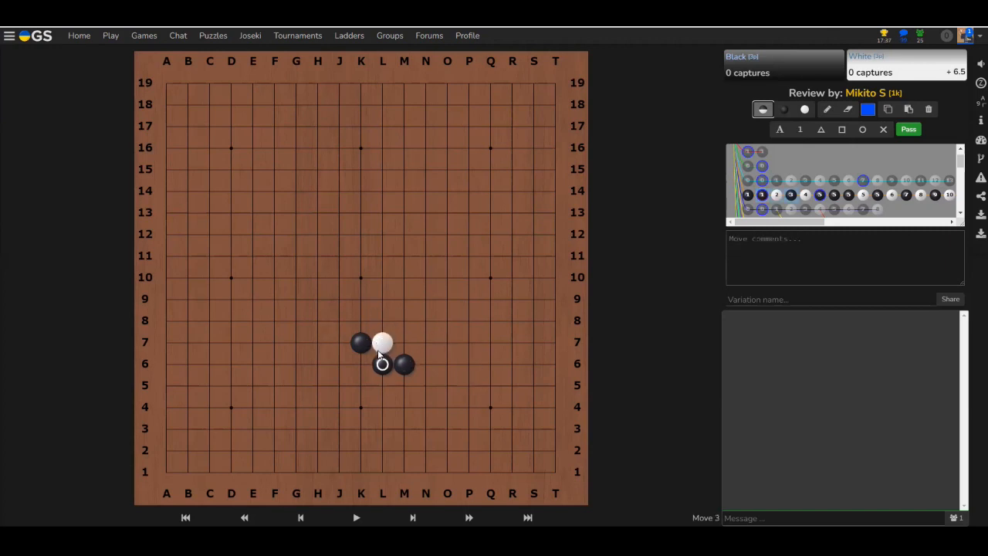
click(383, 320)
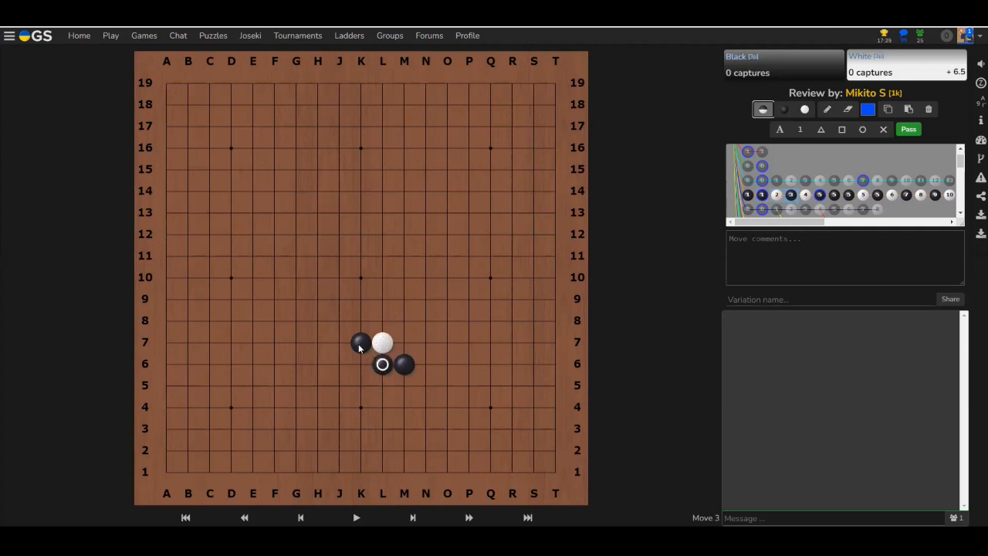
- Add stones at L8 and K6, then play the C16–F17 corner sequence to move 11
click(381, 320)
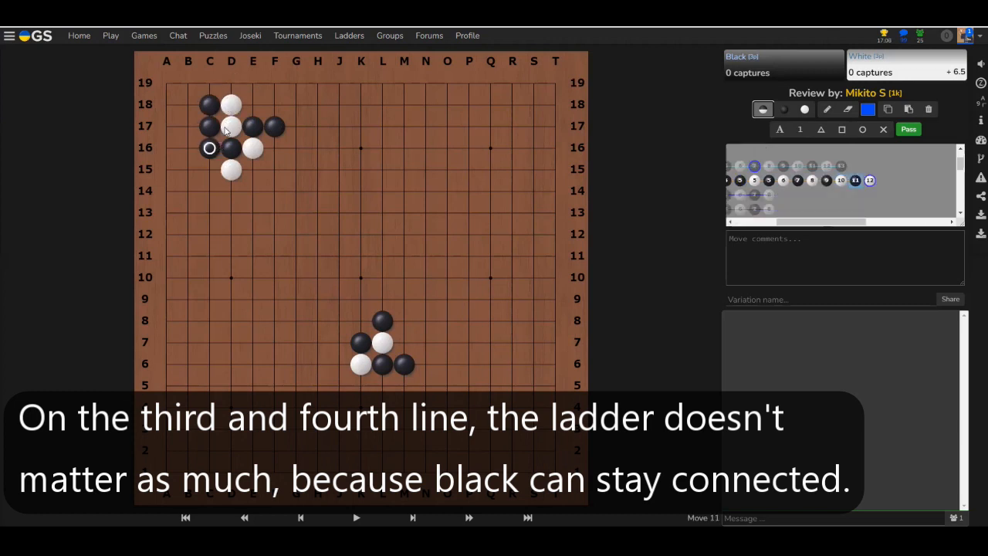
- Place Black at K6, N6 and E17, labelling A at L6 and B at H17
click(253, 169)
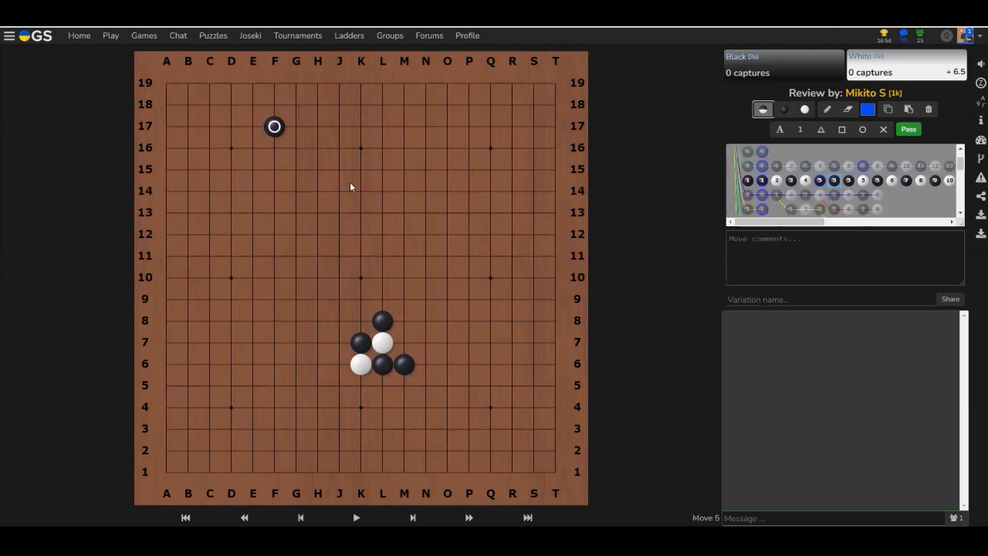
mouse_move(385, 204)
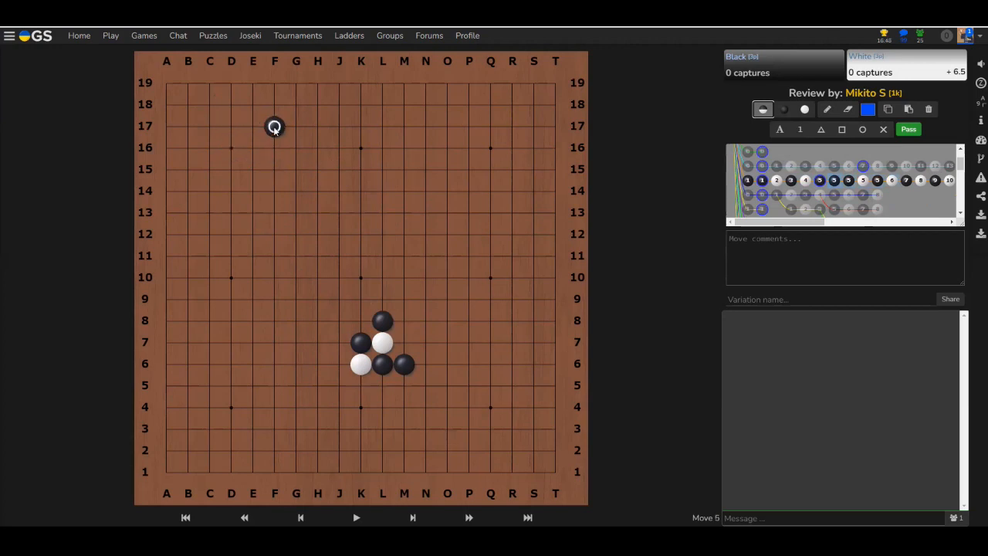
click(253, 147)
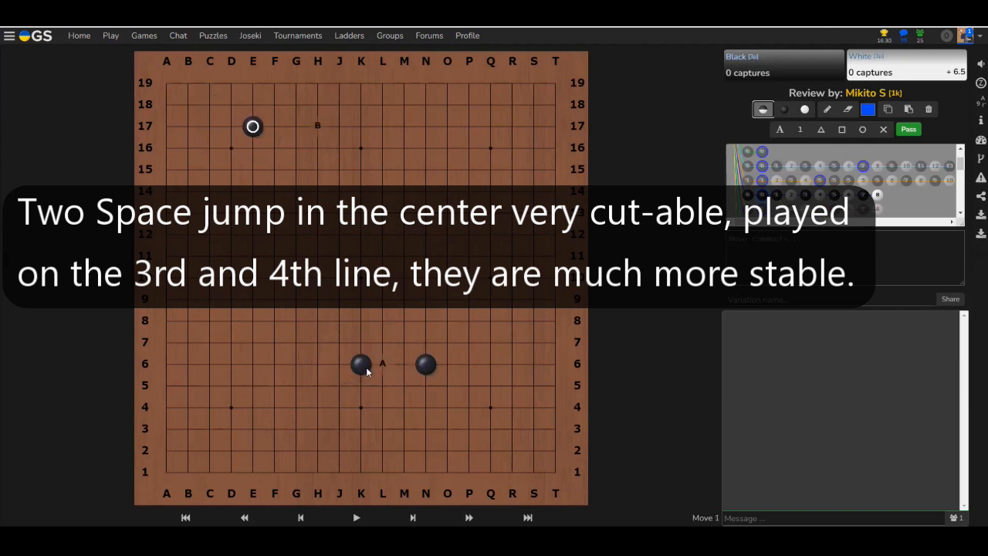
- Play White's centre wedge with A/B labels, then the F17–H18 top-edge cut to move 8
click(382, 363)
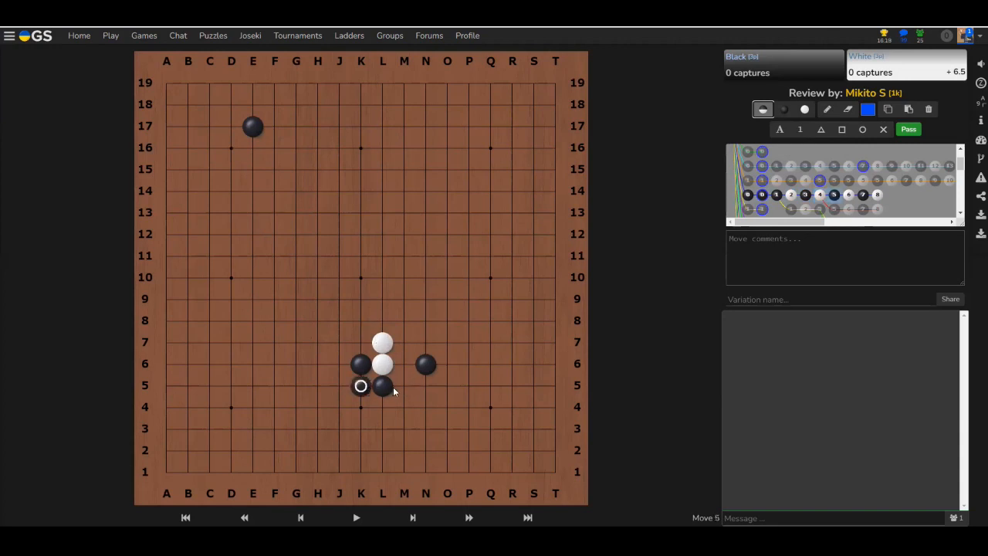
click(403, 363)
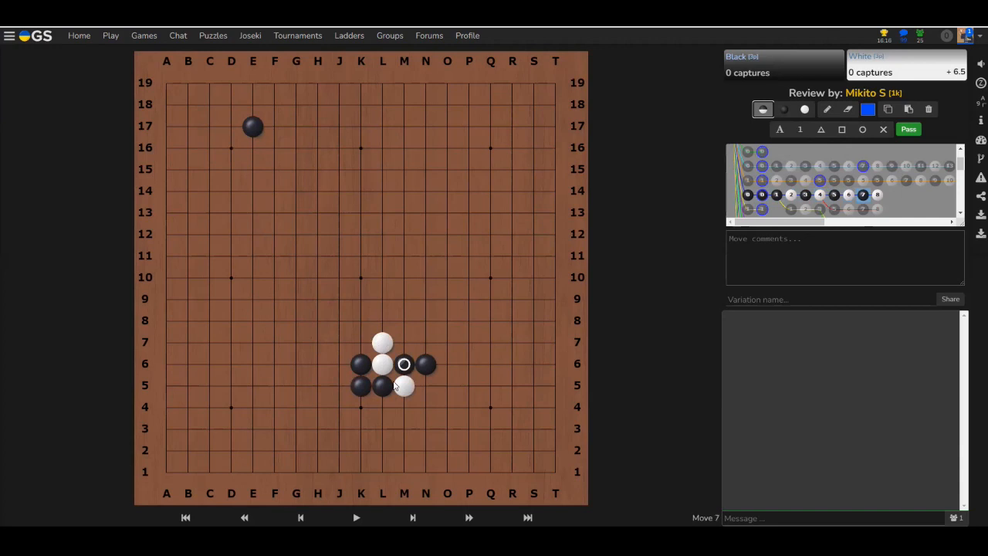
click(404, 407)
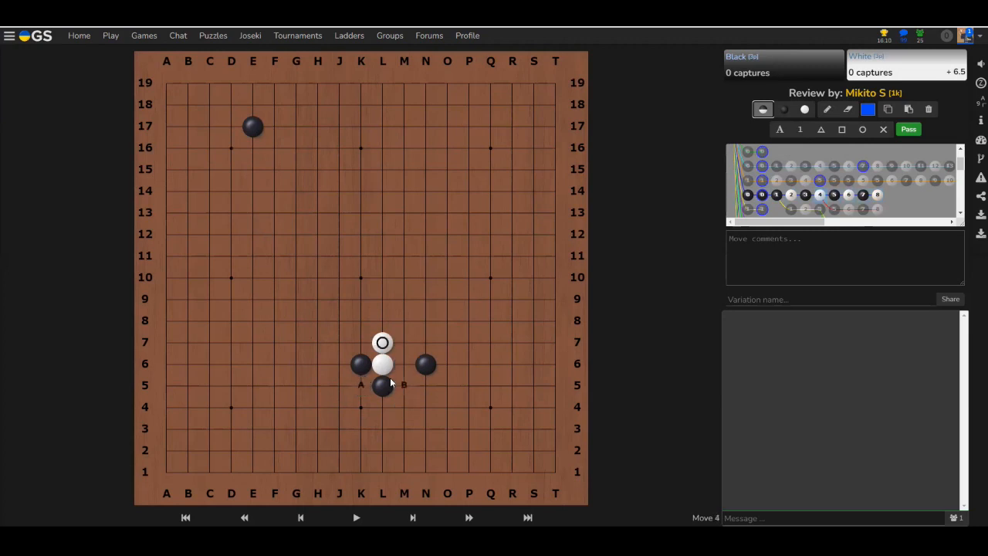
click(404, 386)
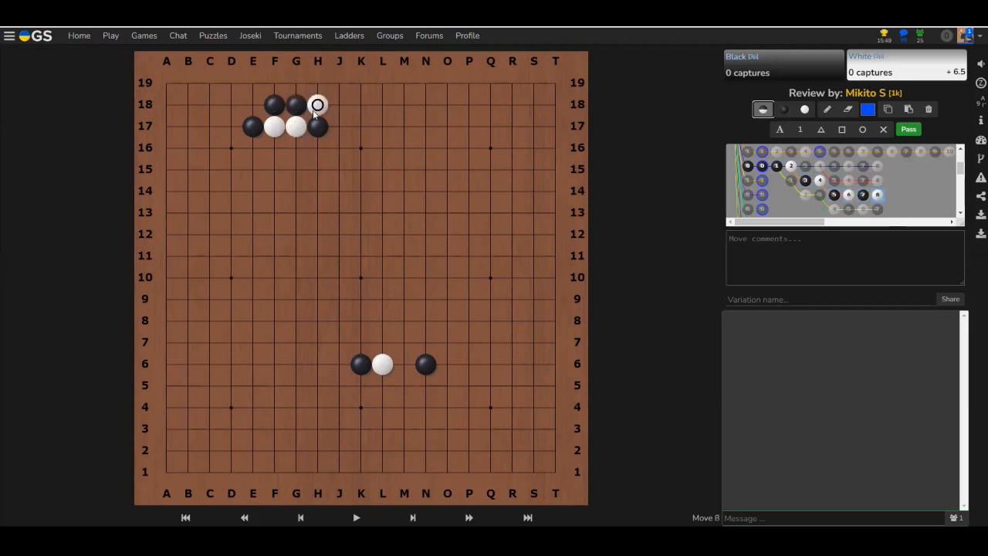
mouse_move(301, 124)
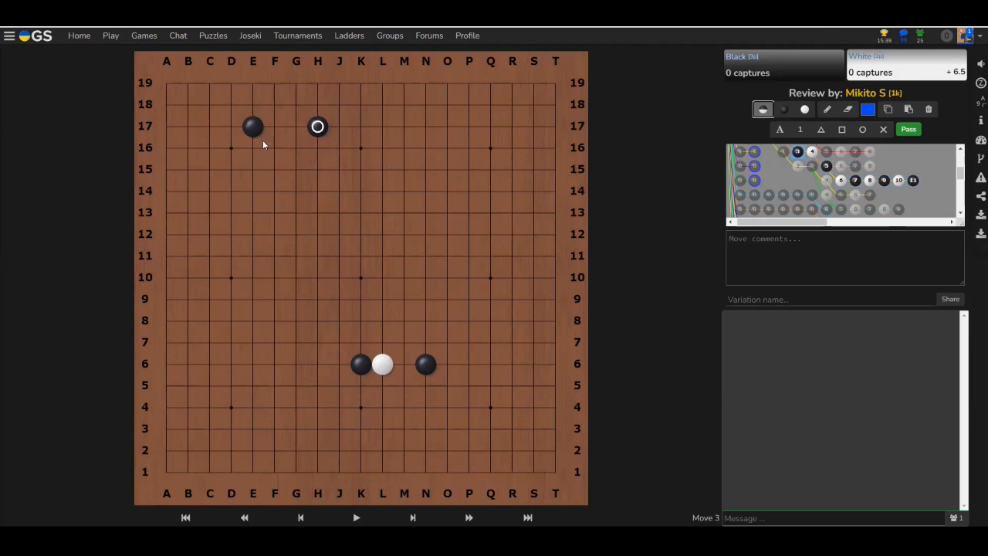
- Start a new variation containing only a black stone at K5
click(360, 407)
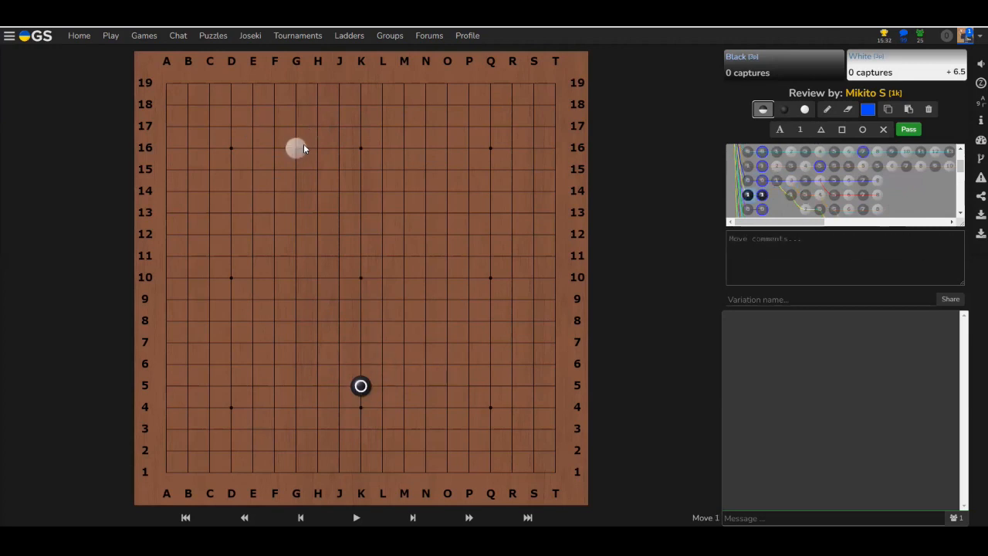
- Add Black at N4, label A–D, and comment on speed, flexibility and weak connection
click(382, 385)
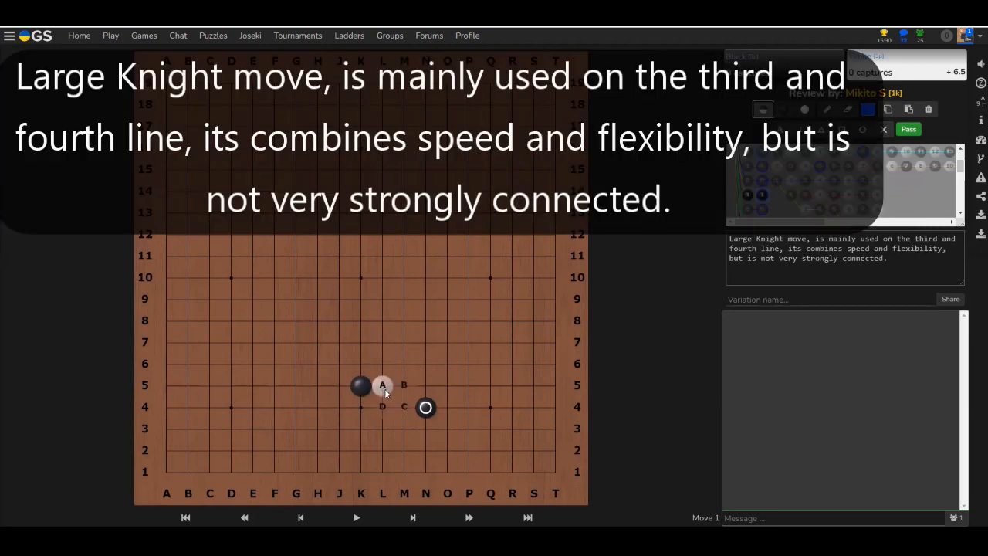
click(404, 407)
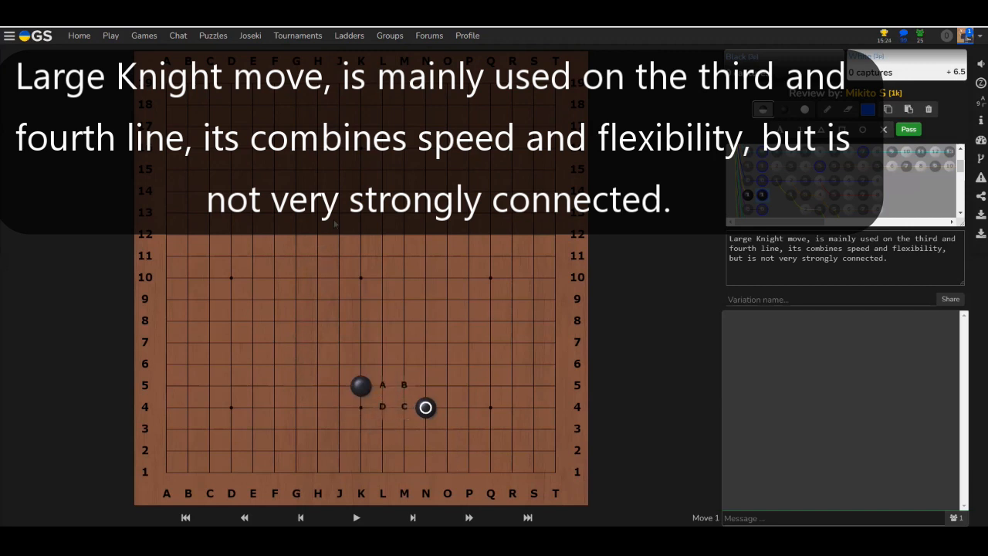
mouse_move(341, 270)
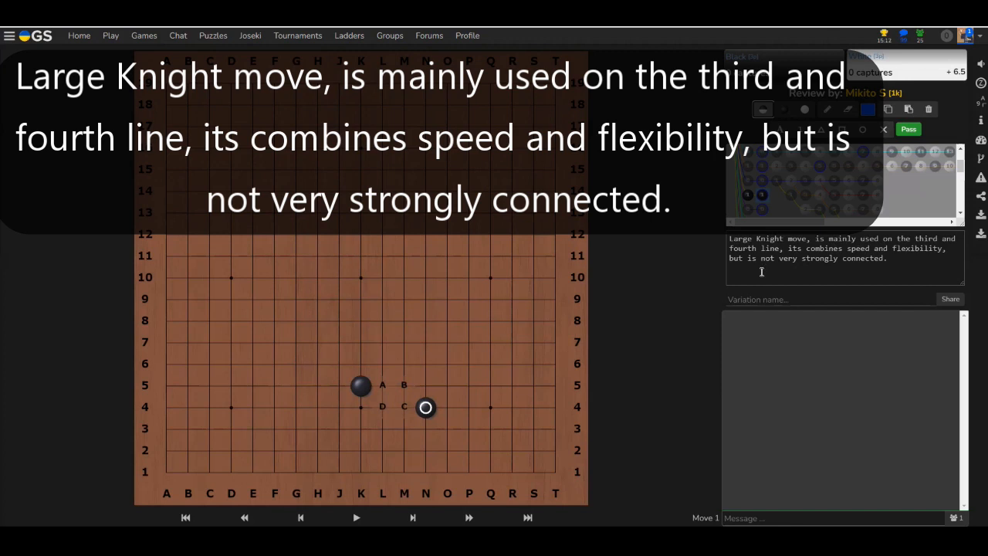
click(382, 406)
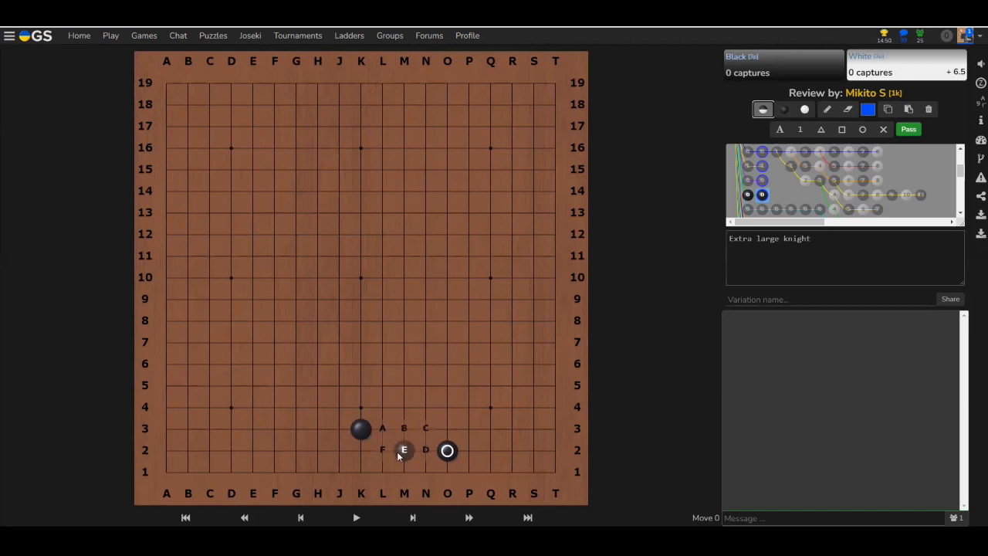
mouse_move(398, 421)
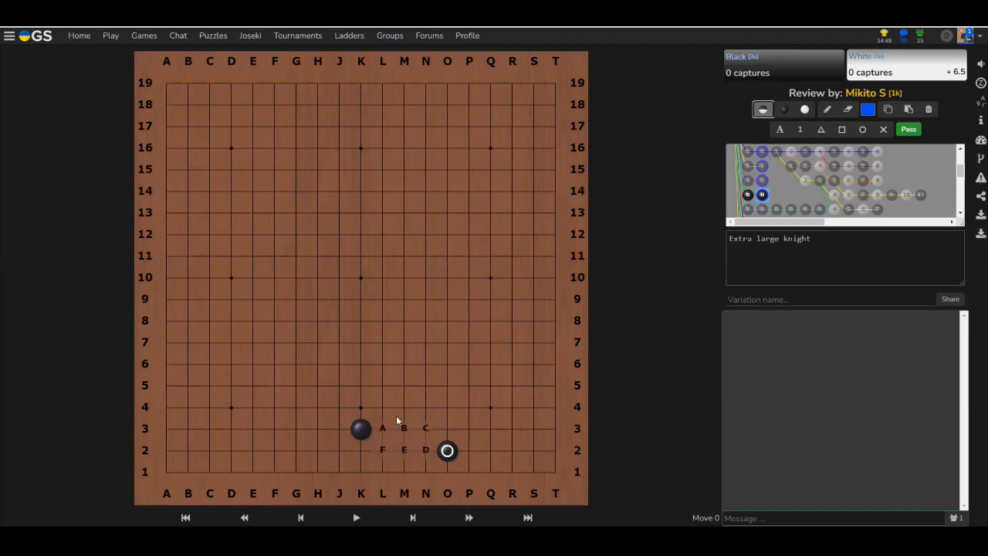